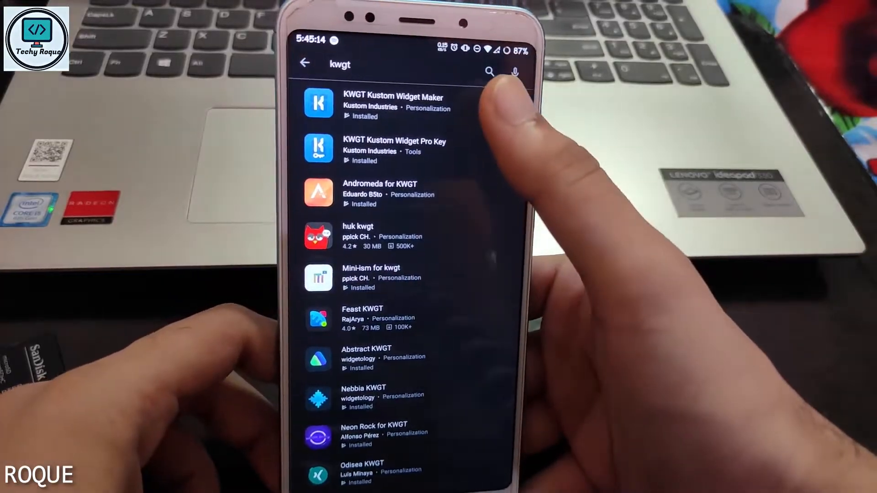
# Step: Launch the installed KWGT Kustom Widget Maker app from the Play Store page
pyautogui.click(396, 102)
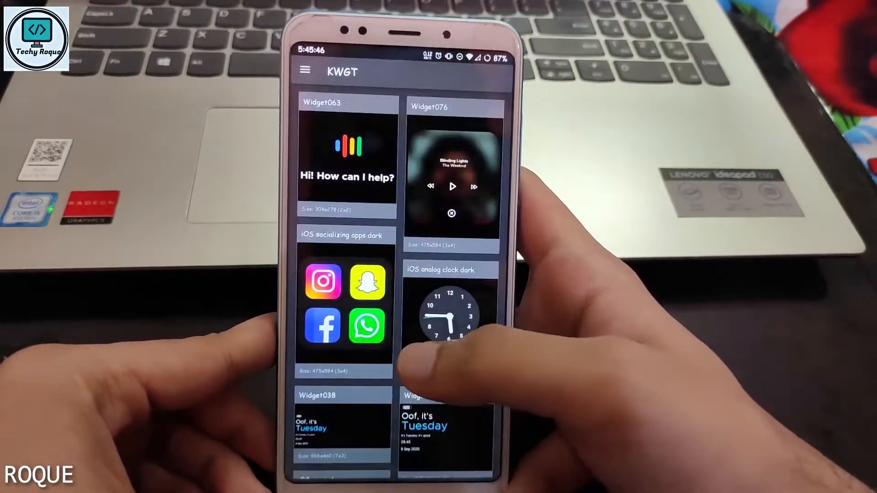
# Step: Load Preset from the side menu and browse the Installed Snake KWGT designs
pyautogui.click(303, 71)
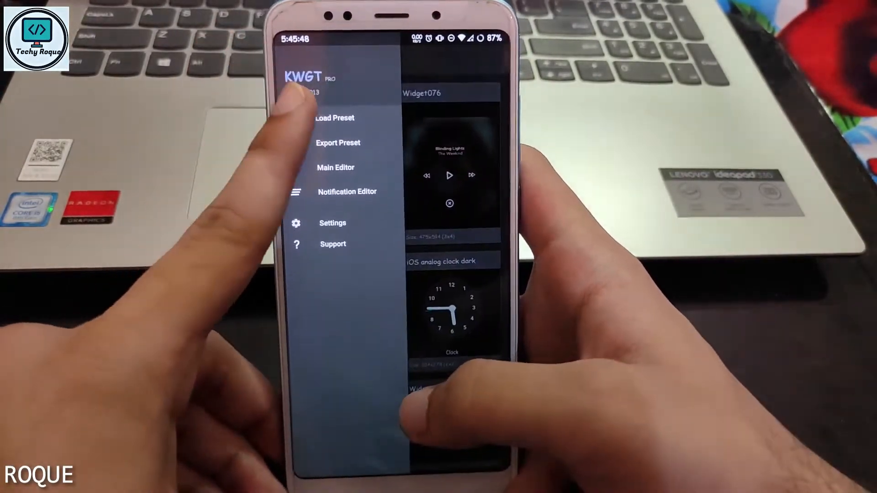
pyautogui.click(332, 118)
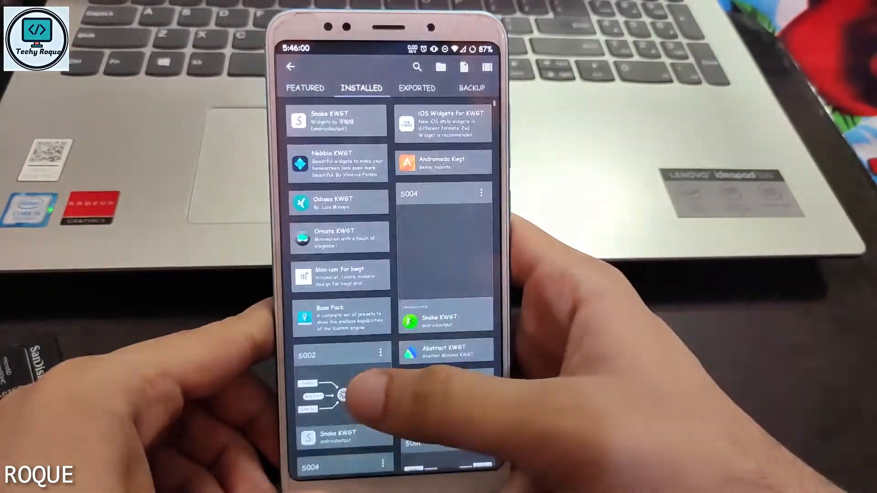
pyautogui.scroll(-3)
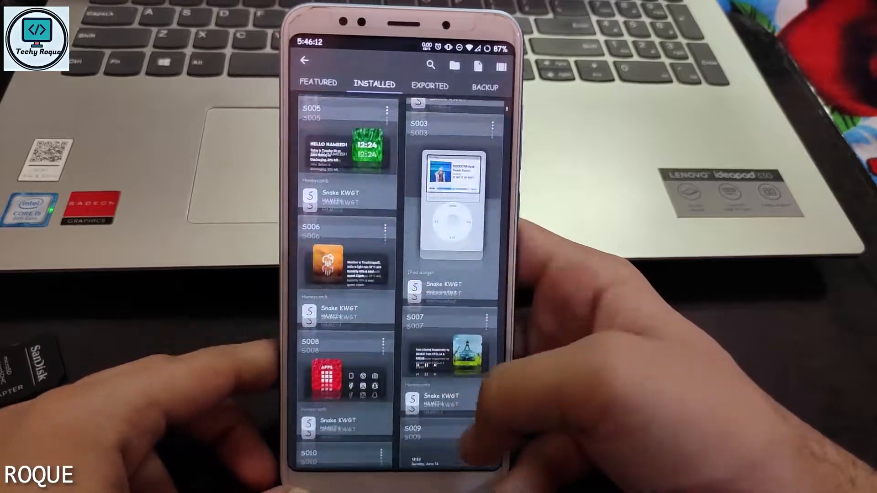
pyautogui.scroll(-3)
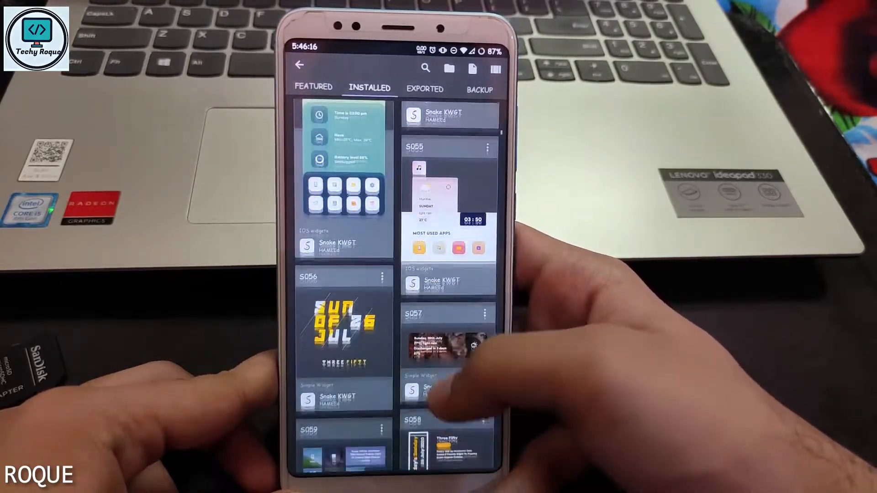
pyautogui.scroll(-3)
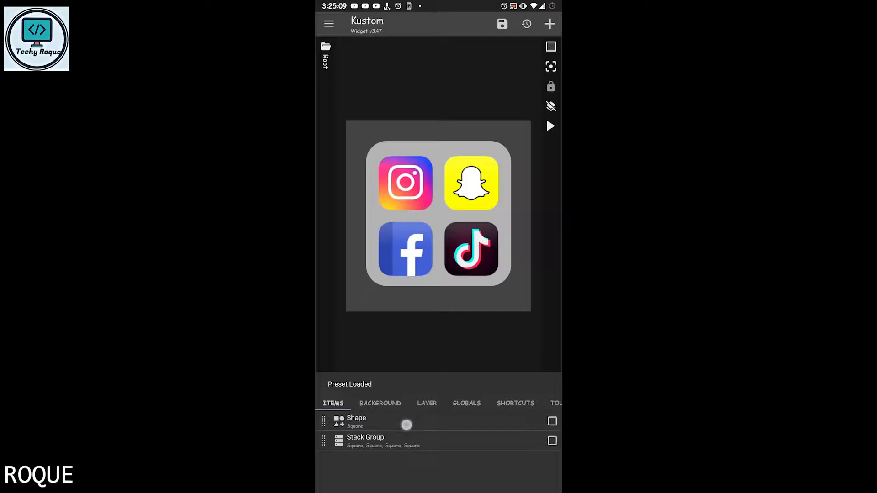
# Step: Raise the social apps widget's Layer scale to 140.9 so the icon grid is larger
pyautogui.click(426, 404)
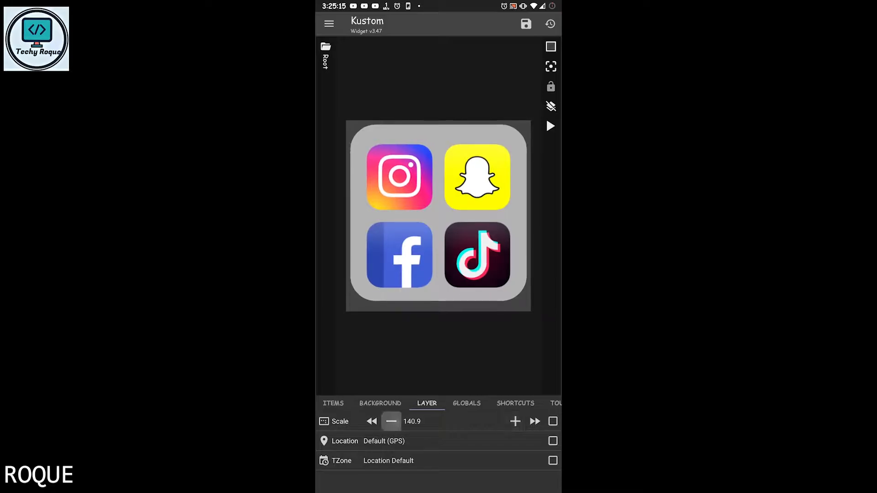
pyautogui.click(333, 404)
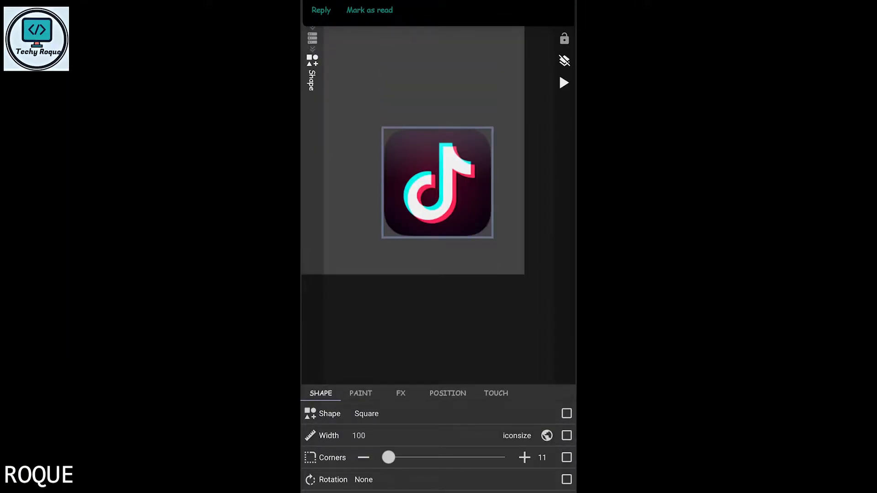
# Step: Set the TikTok shape's Single tap touch action to Launch App
pyautogui.click(495, 393)
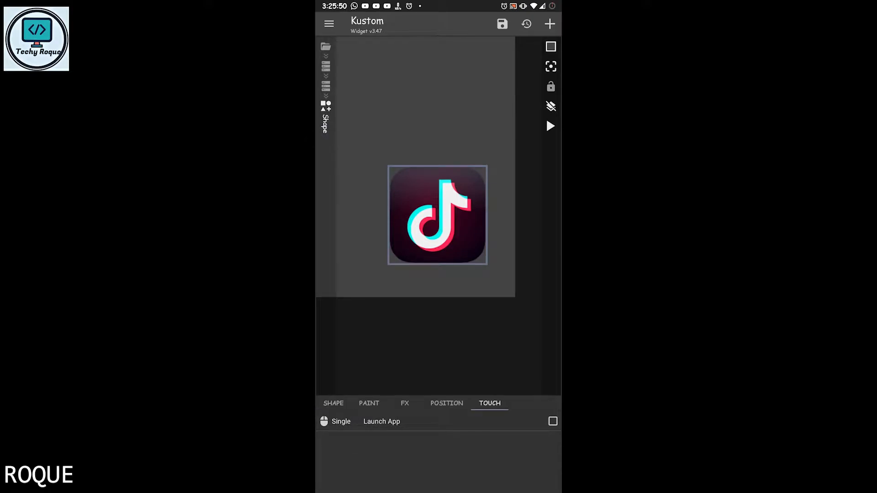
# Step: Swap the TikTok icon's bitmap for the WhatsApp logo image and keep the change
pyautogui.click(369, 404)
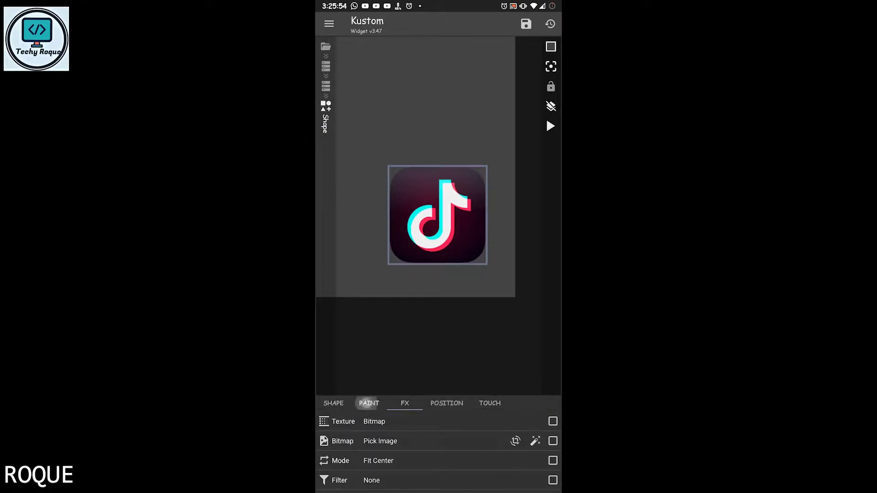
pyautogui.click(405, 404)
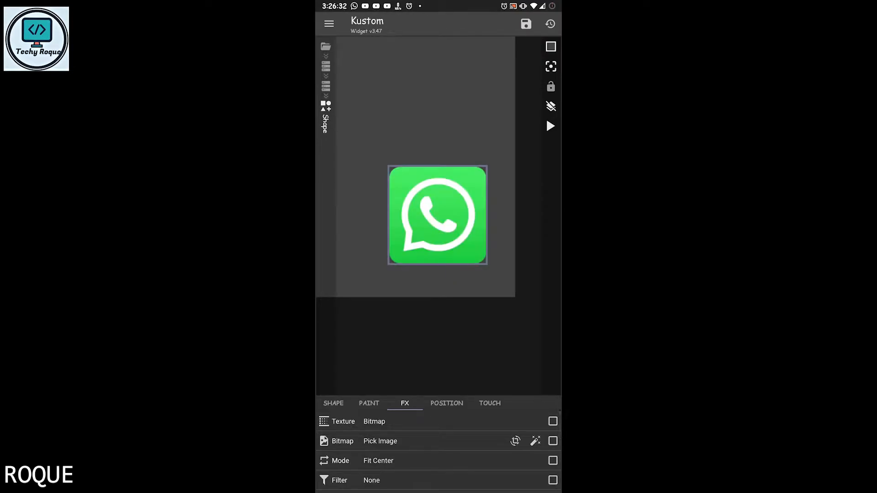
pyautogui.click(526, 24)
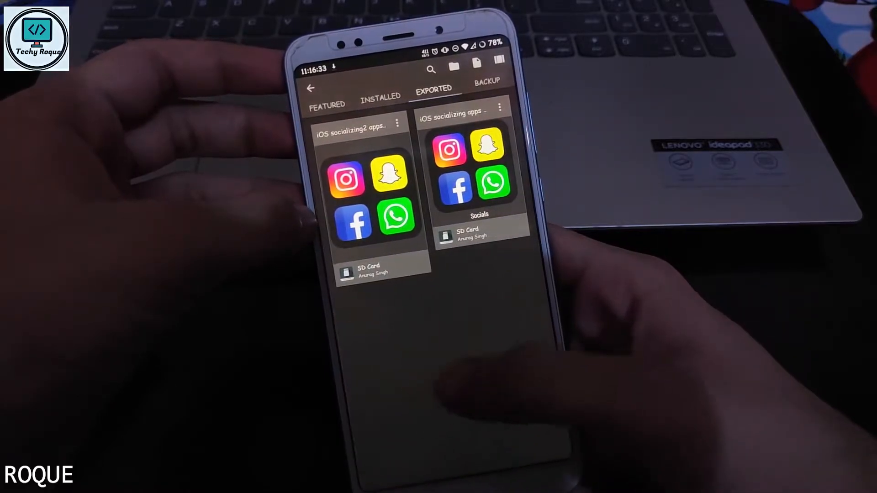
# Step: View the BACKUP presets list and select the Snake KWGT gallery entry
pyautogui.click(486, 82)
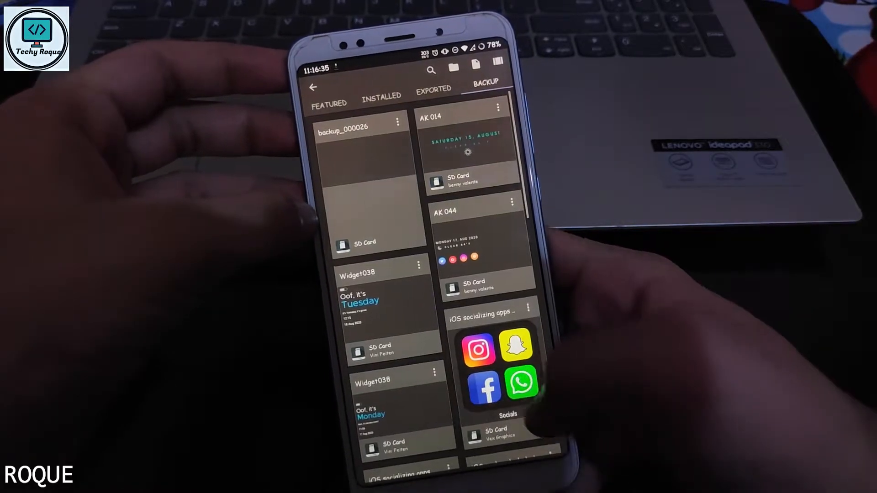
pyautogui.click(381, 96)
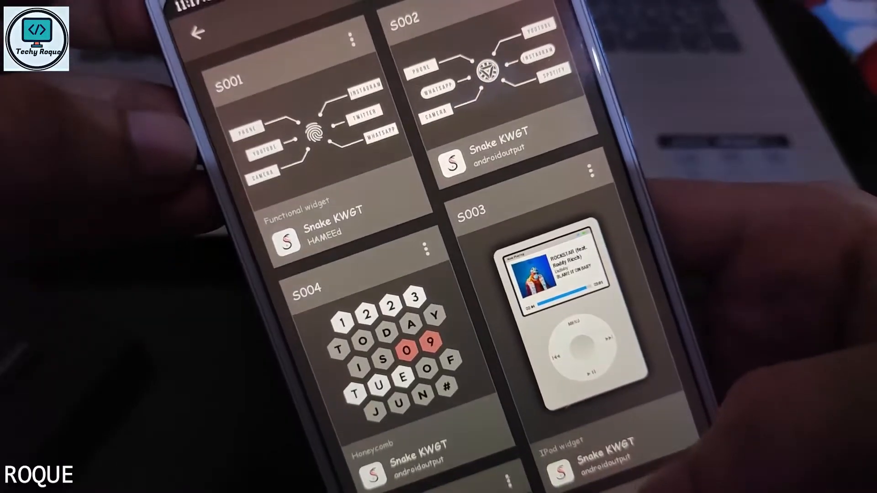
# Step: Scroll through the Snake KWGT pack's preset widgets
pyautogui.scroll(-3)
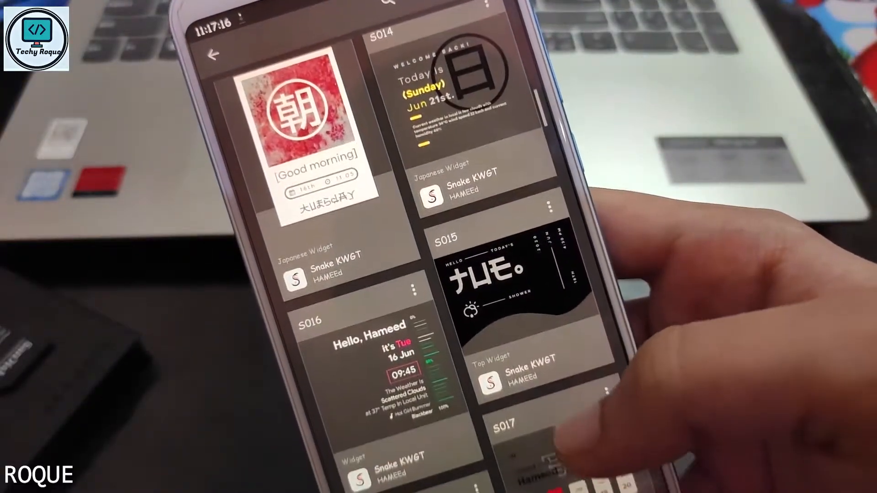
pyautogui.scroll(-3)
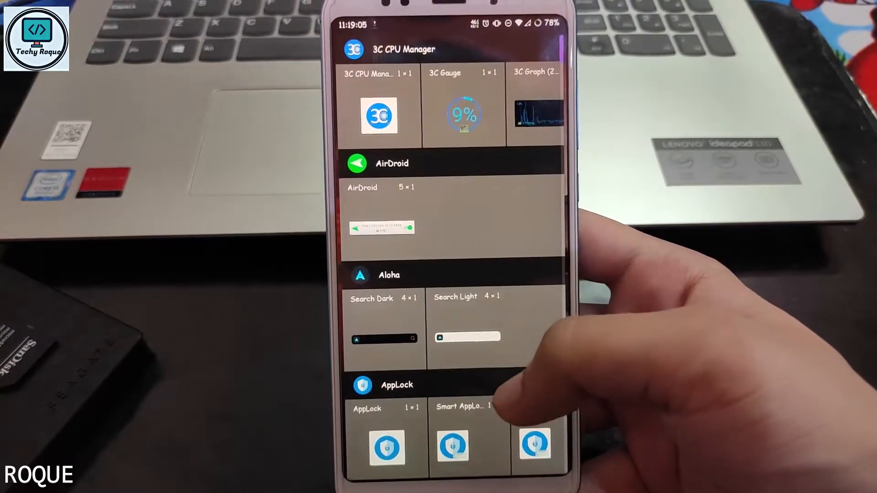
# Step: Scroll the launcher's widget list down and across to the Kustom Widget sizes
pyautogui.scroll(-3)
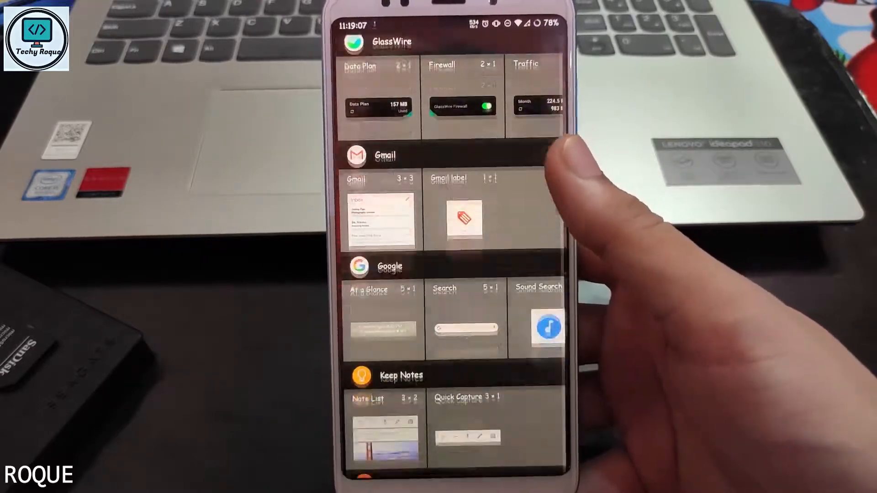
pyautogui.scroll(-3)
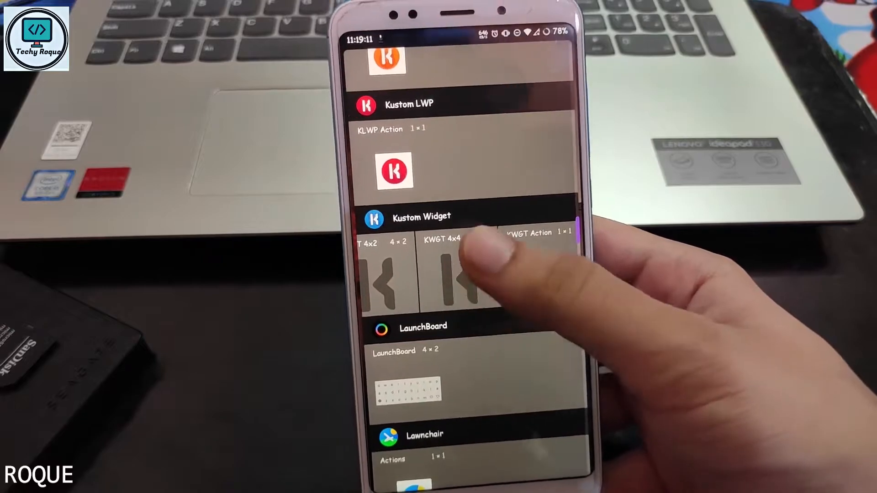
pyautogui.hscroll(-3)
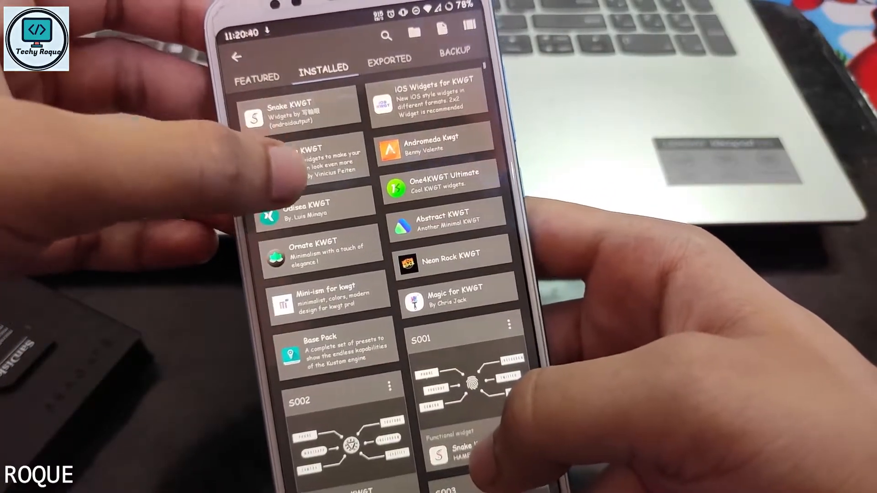
# Step: Scroll the INSTALLED preset packs to the Snake KWGT dashboard widget
pyautogui.scroll(-3)
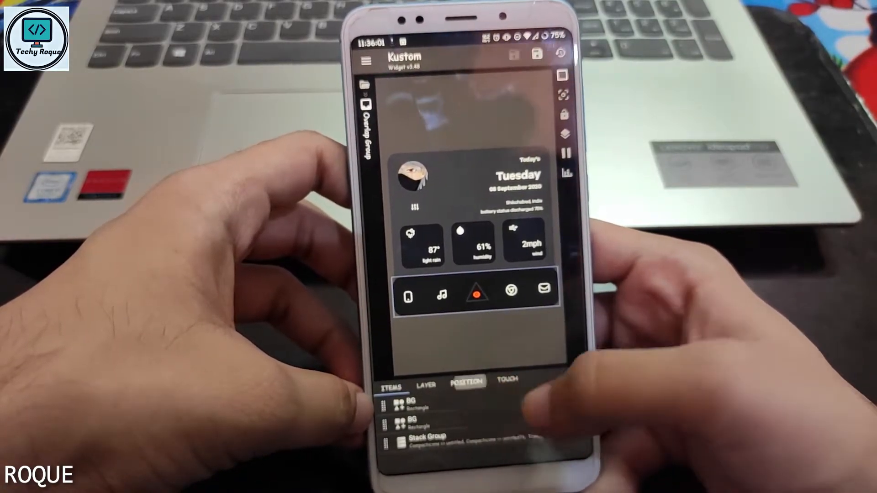
# Step: Save the finished dashboard widget with date, weather stats and app shortcuts
pyautogui.click(467, 392)
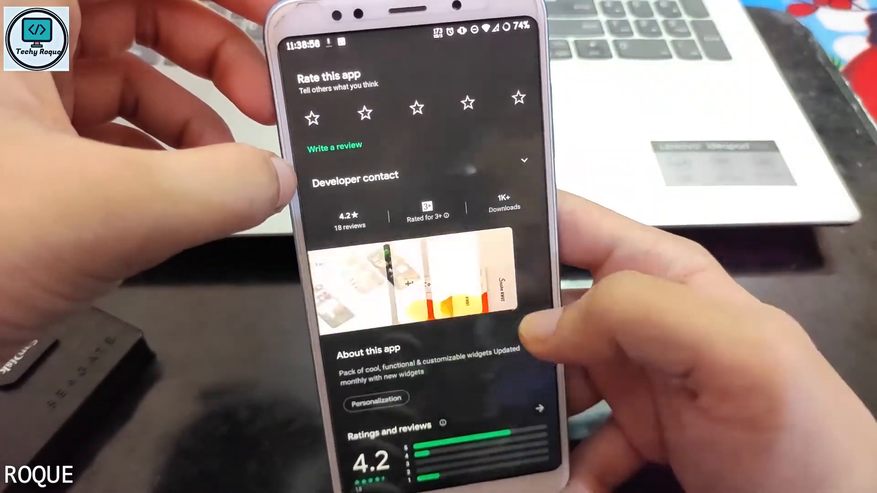
# Step: Scroll down Snake KWGT's Play Store page to the user reviews and developer replies
pyautogui.scroll(-3)
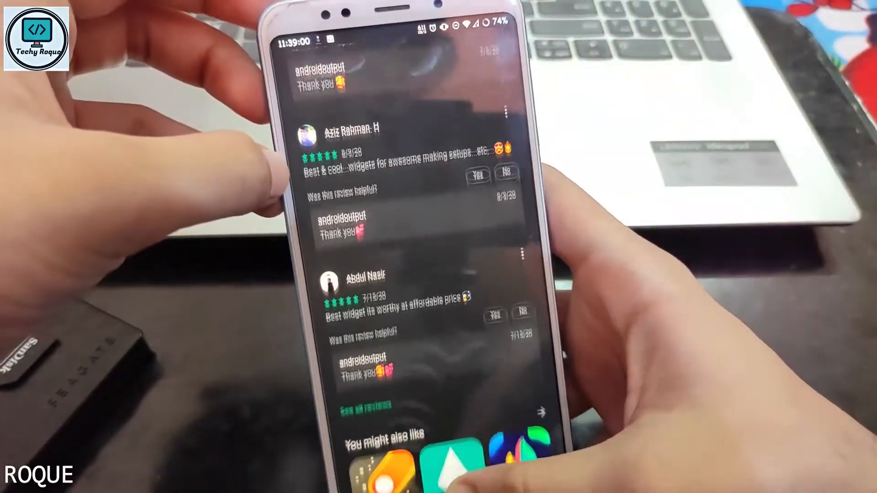